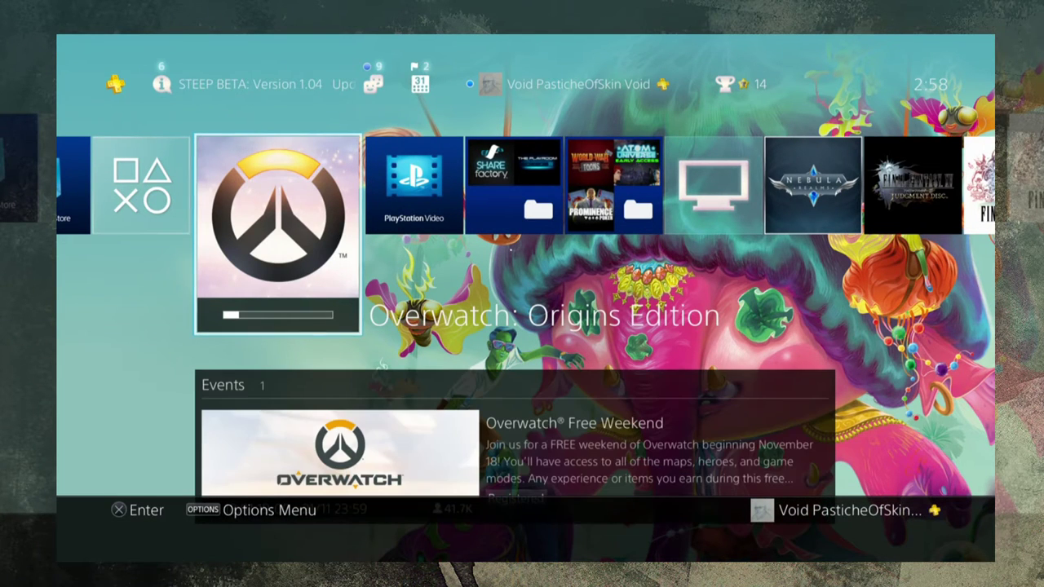
Move across the home screen row to the PlayStation Store tile.
scroll(left, 3)
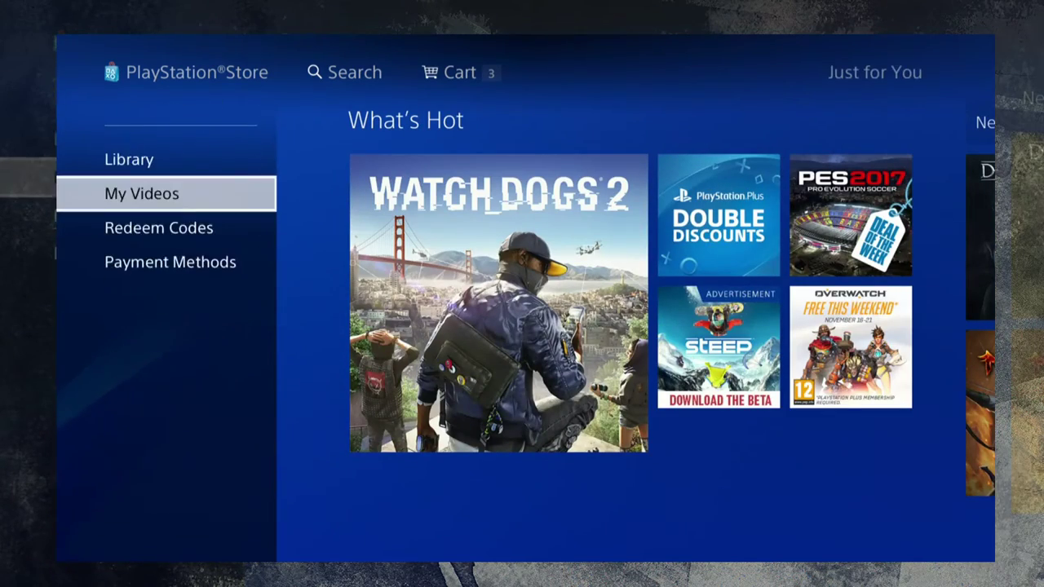
Show purchased games in the Library and scroll the A-Z grid down to Overwatch: Origins Edition.
click(129, 160)
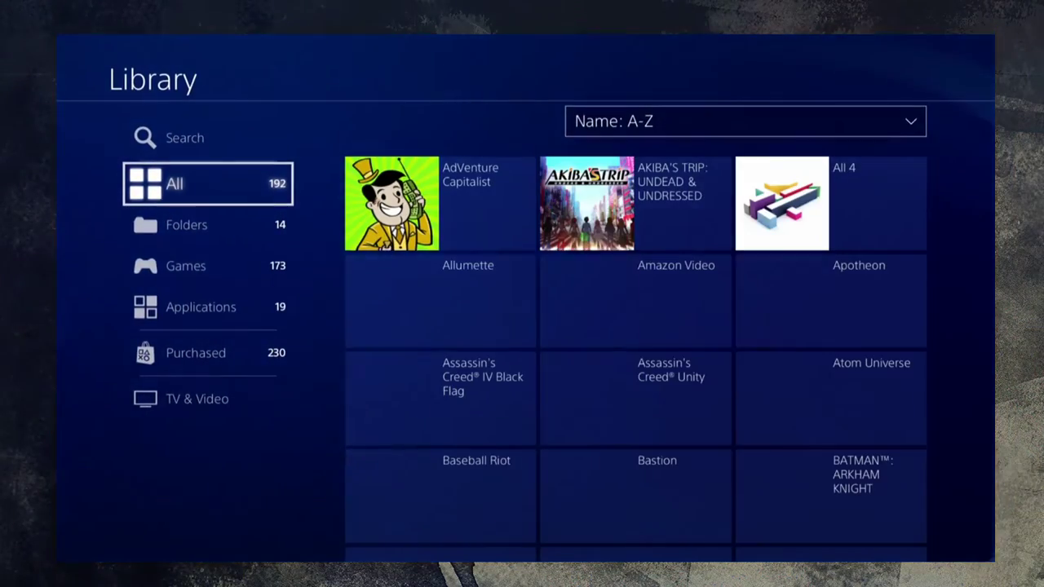
click(192, 266)
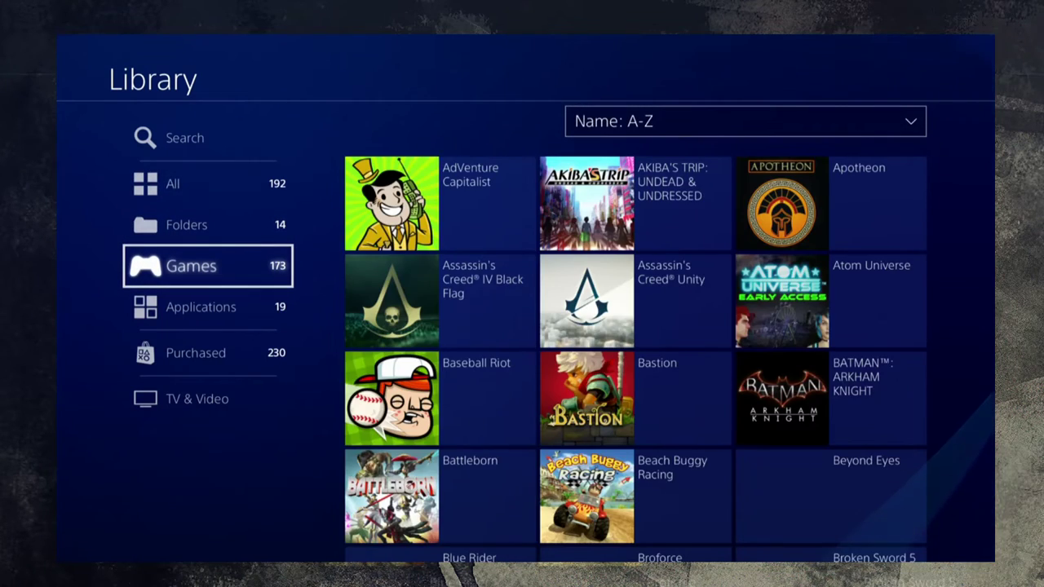
click(207, 353)
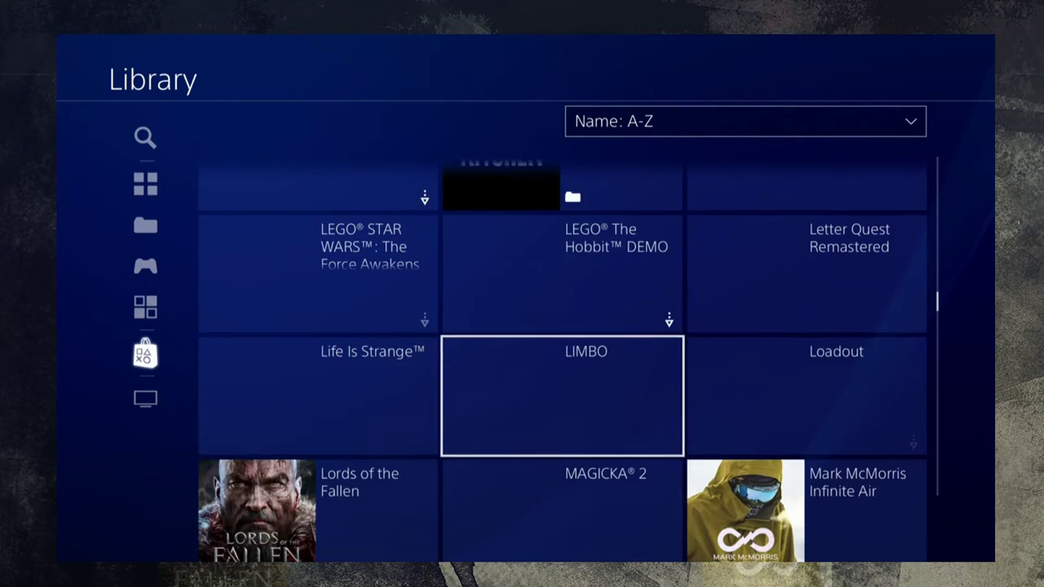
scroll(down, 3)
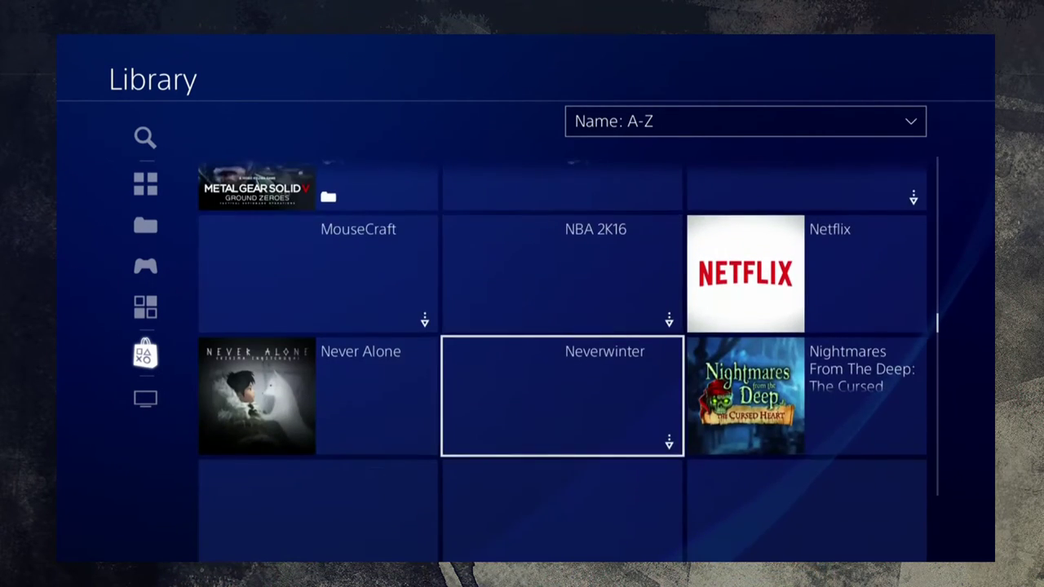
scroll(down, 3)
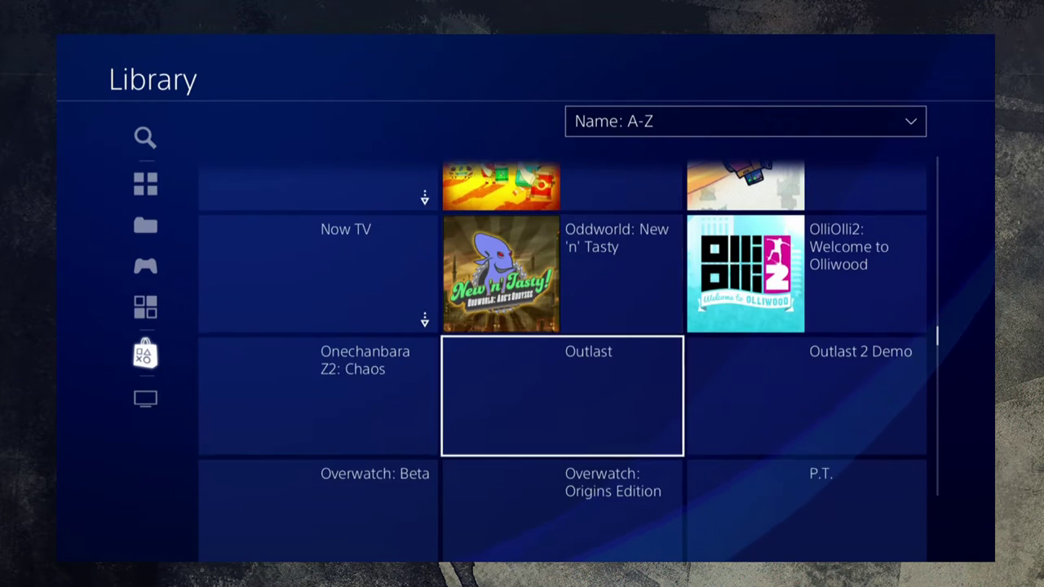
scroll(down, 3)
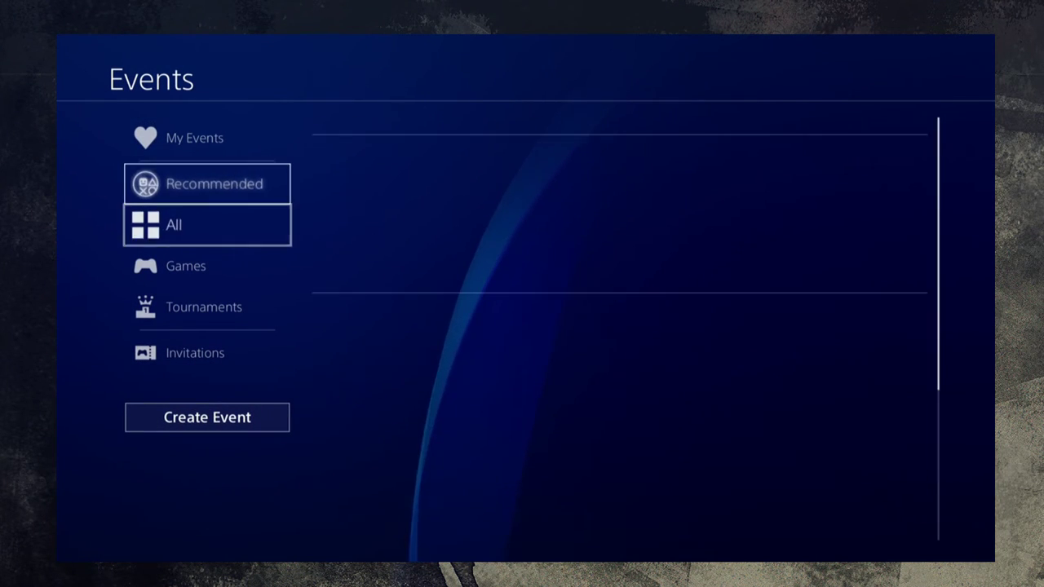
Go through Recommended and My Events to the Overwatch Free Weekend event details.
click(206, 183)
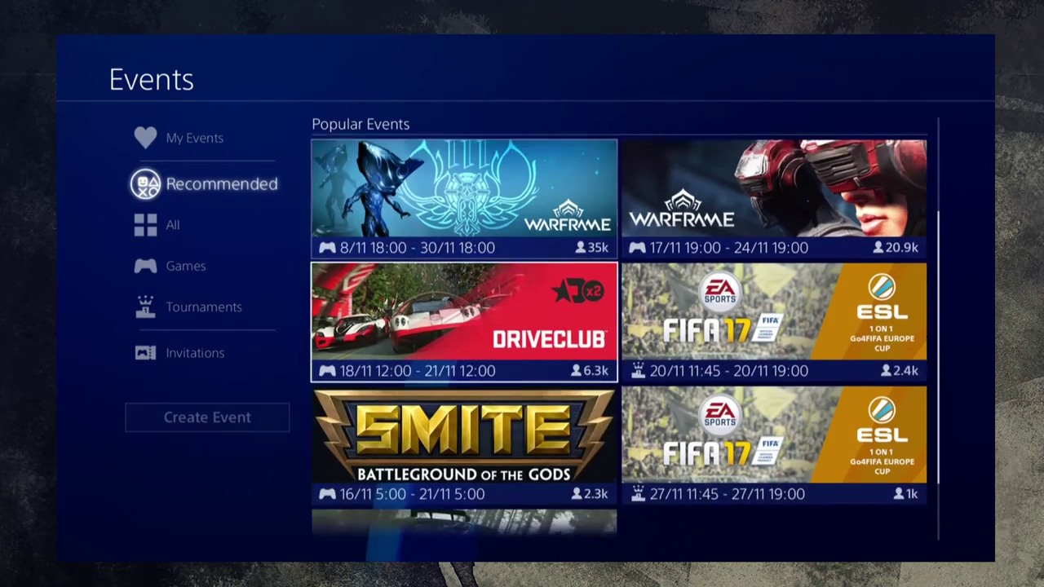
click(202, 137)
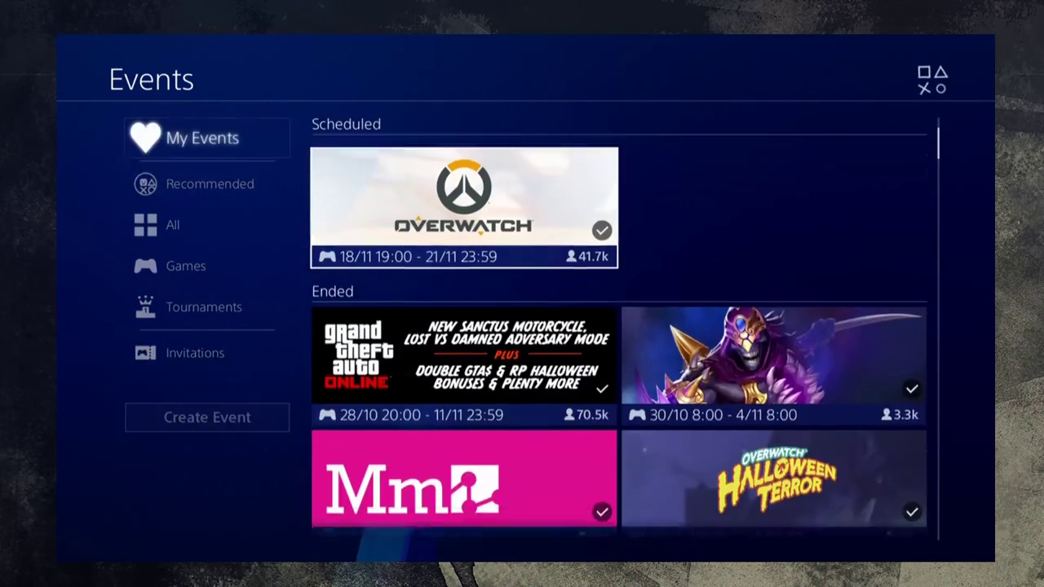
click(463, 209)
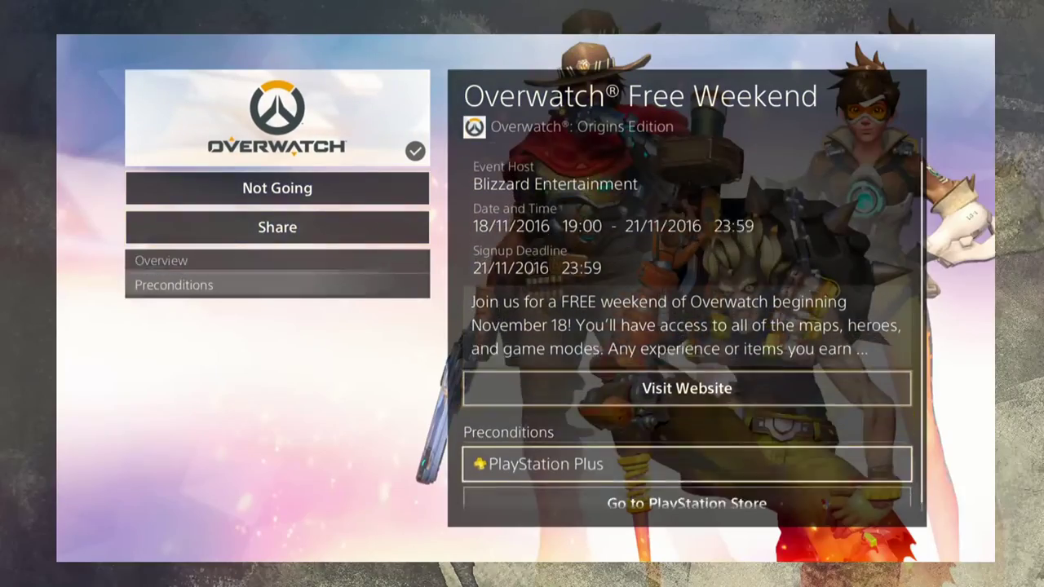